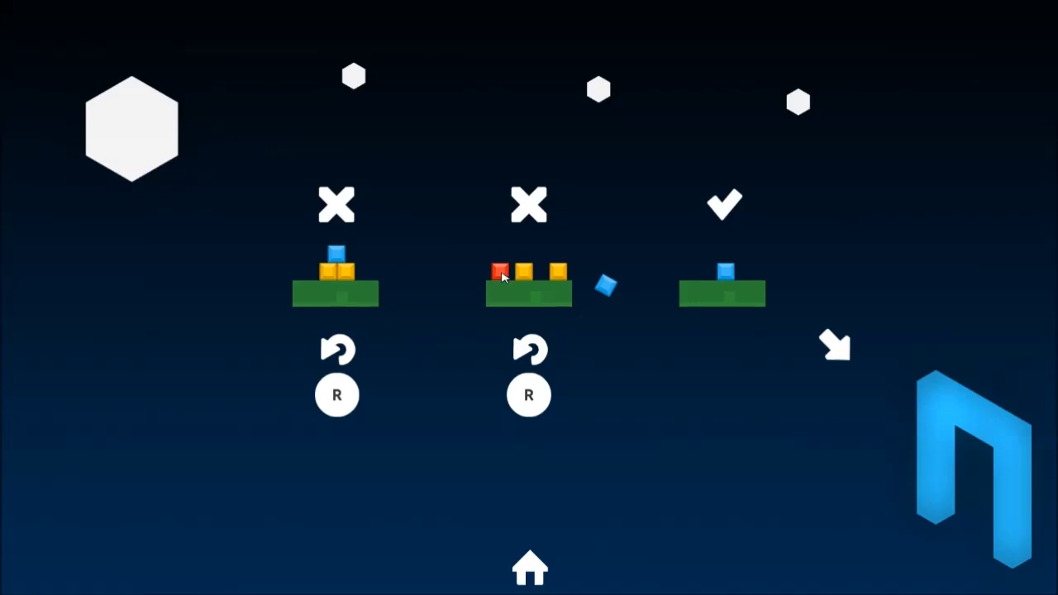
Start the level with the small coloured block stack on the green platform
click(529, 284)
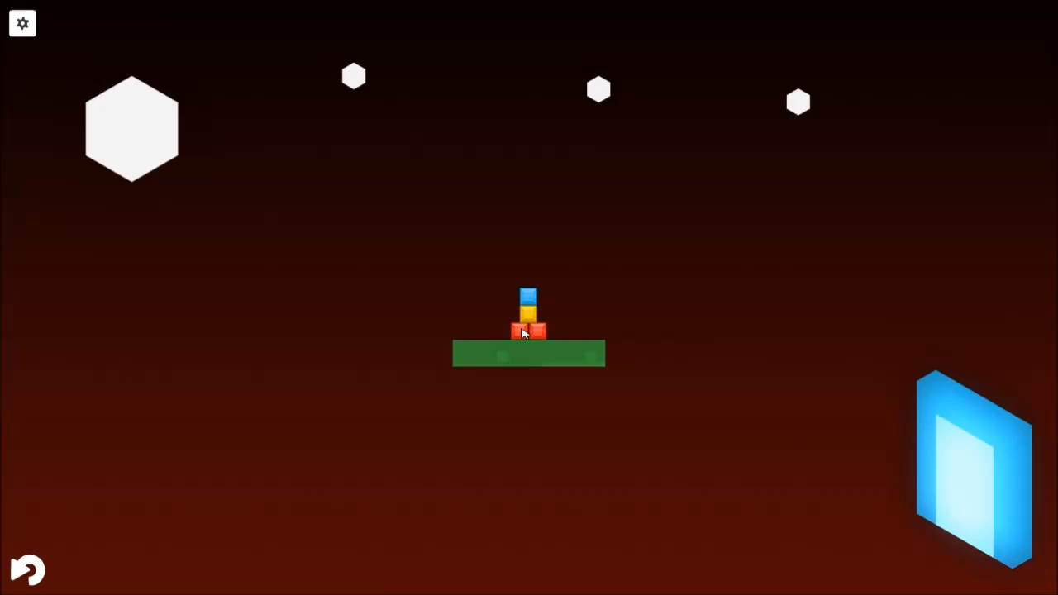
click(529, 330)
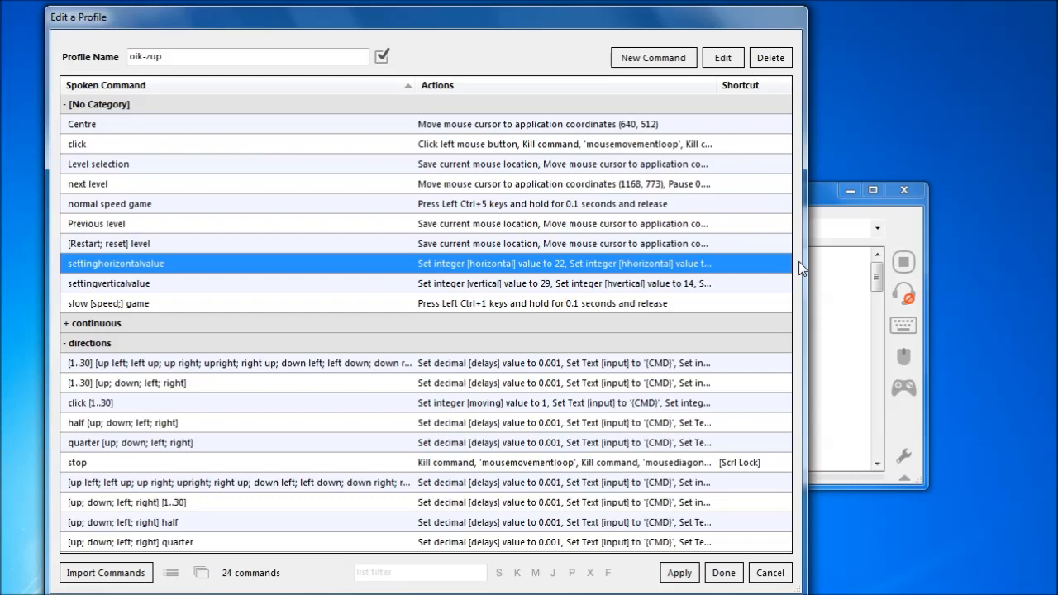
mouse_move(768, 268)
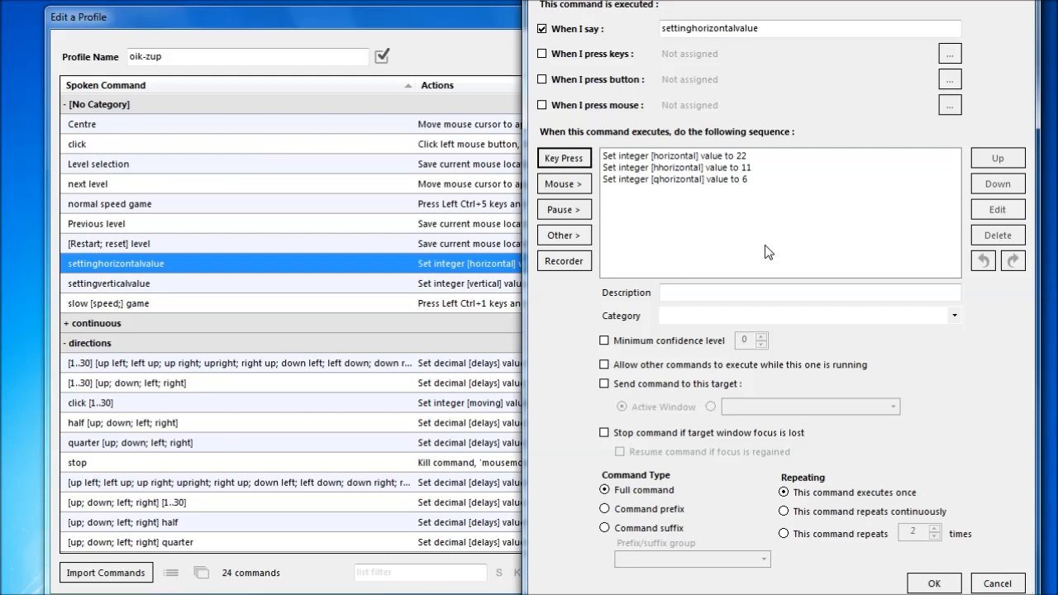
click(674, 155)
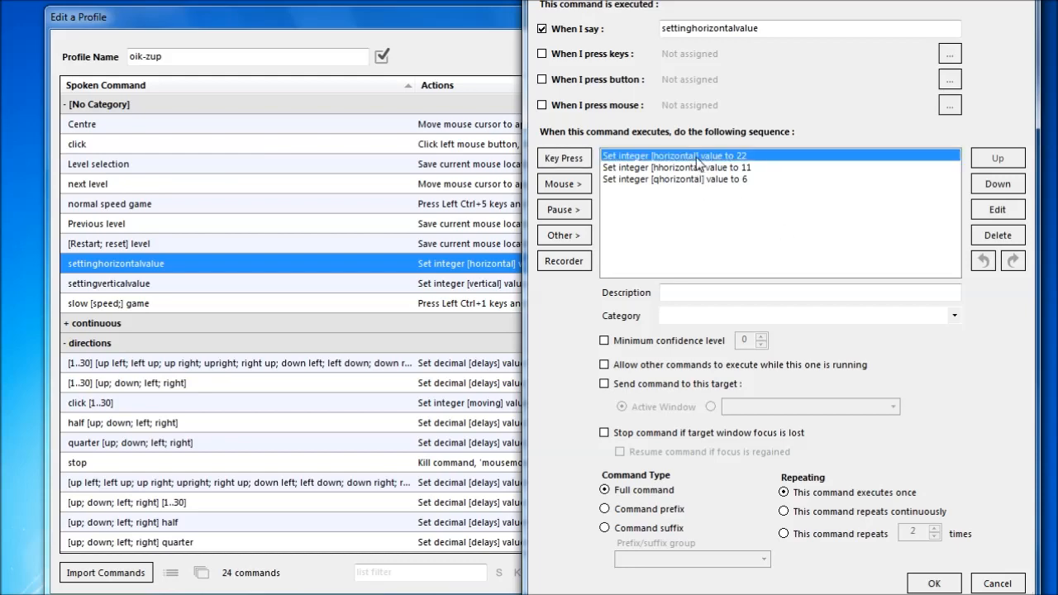
click(674, 178)
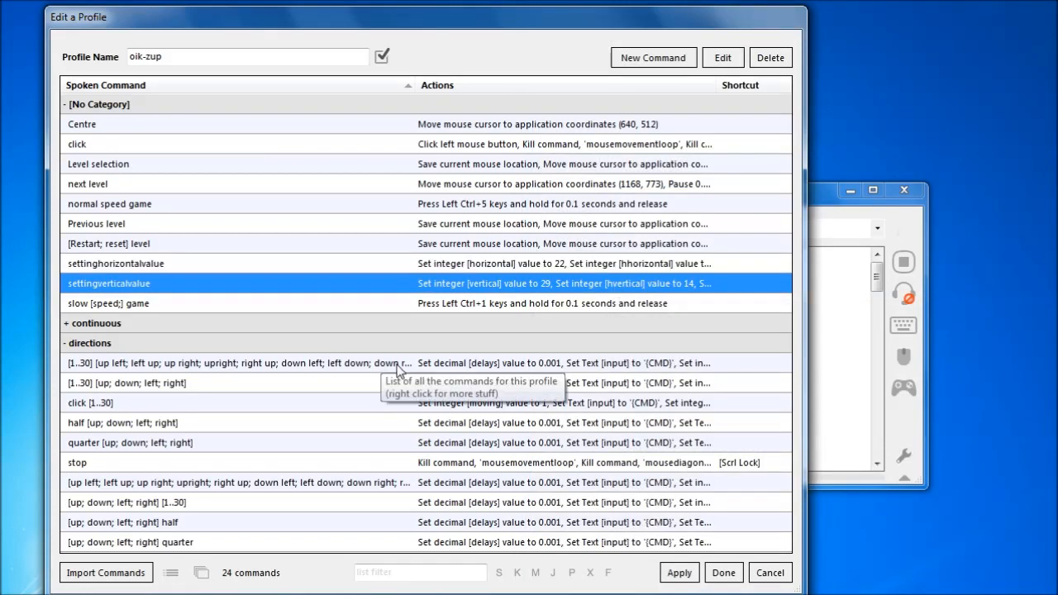
click(123, 423)
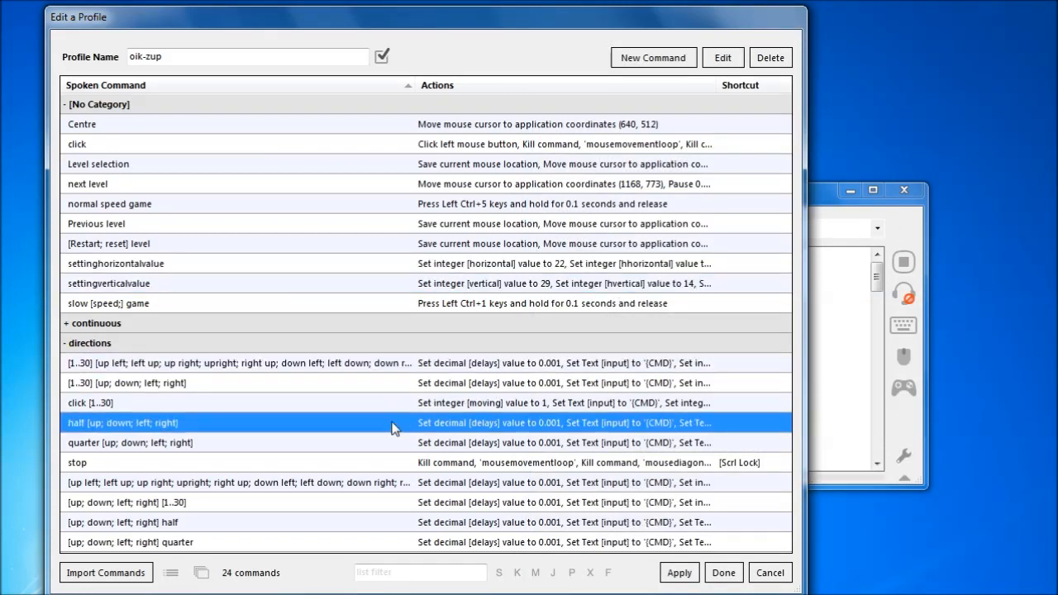
click(234, 483)
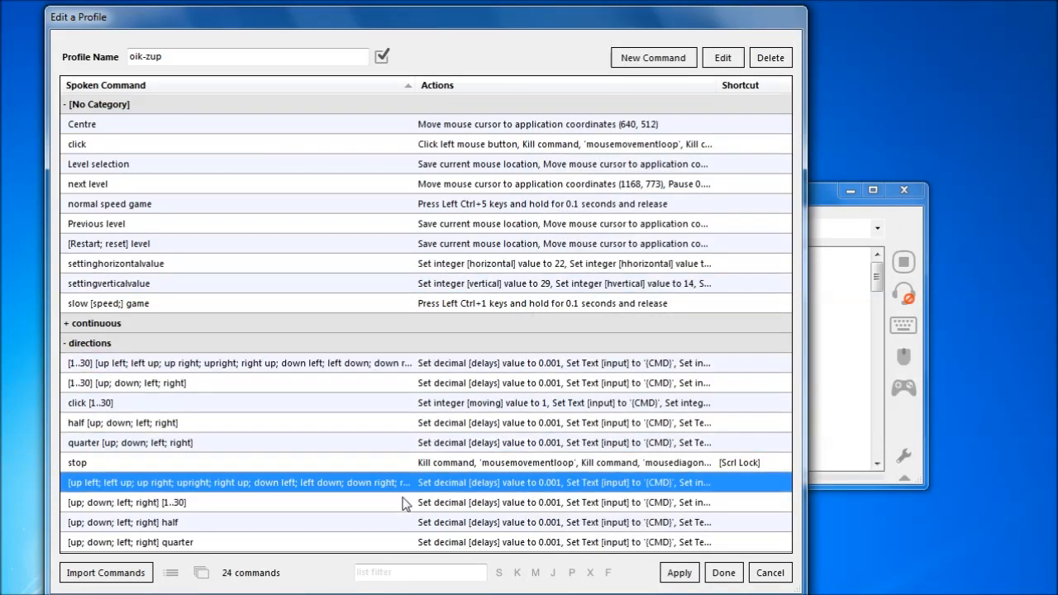
click(129, 542)
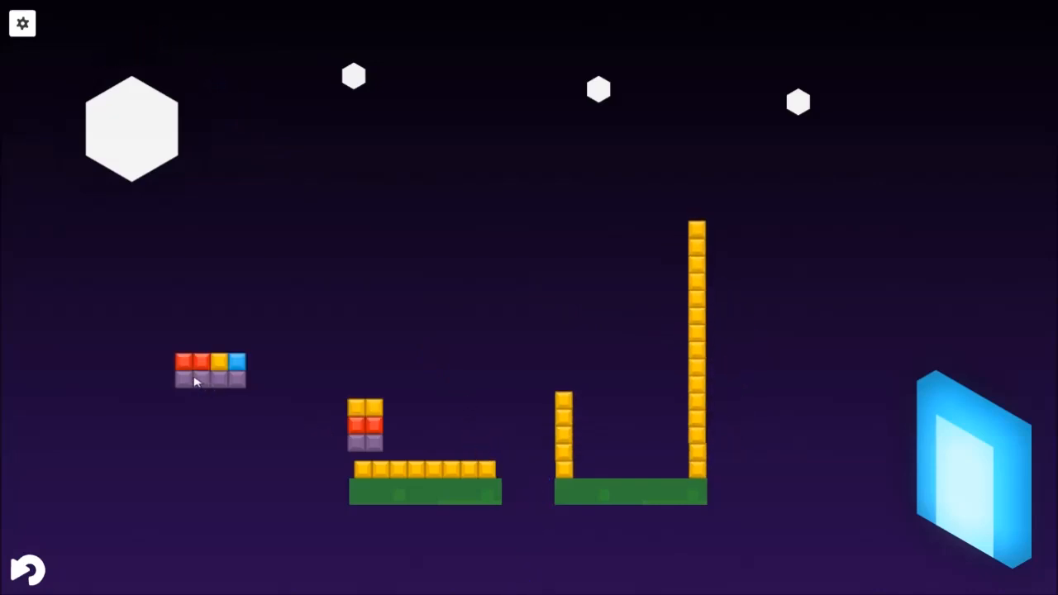
Start the level with tall yellow block towers on two green platforms
click(209, 370)
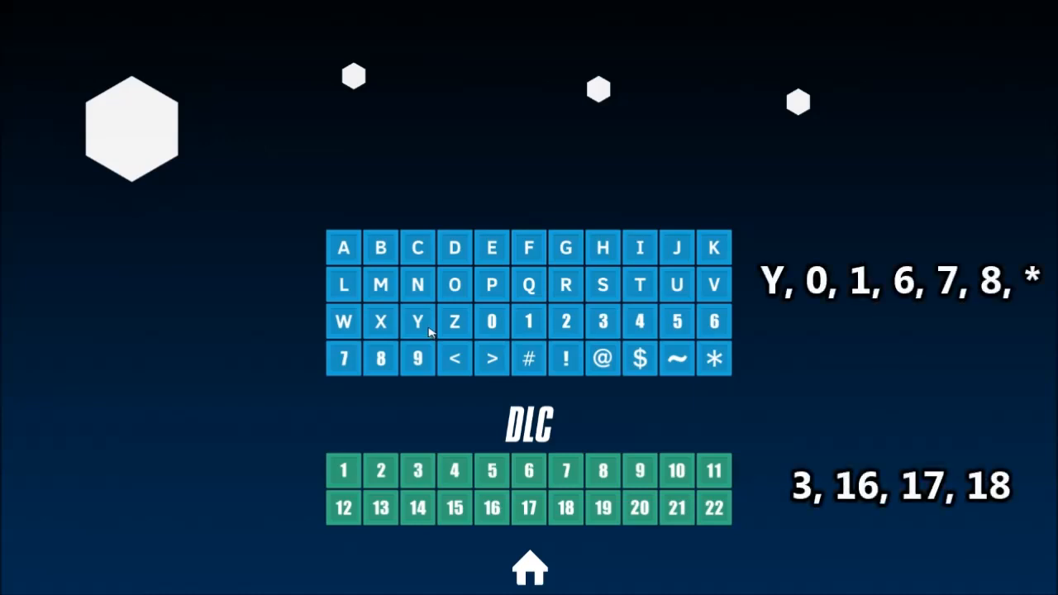
mouse_move(423, 330)
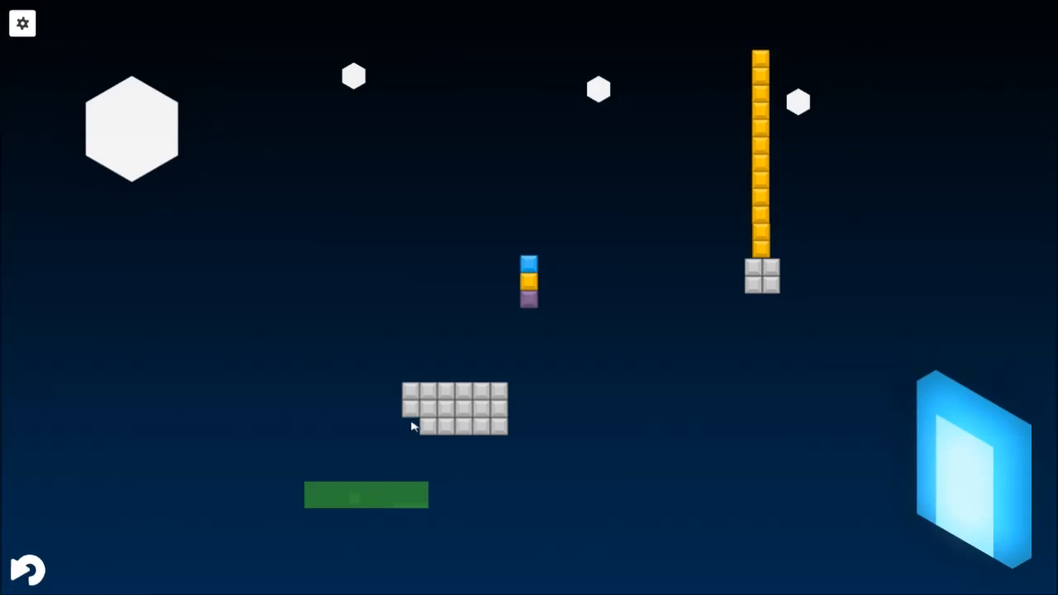
mouse_move(413, 416)
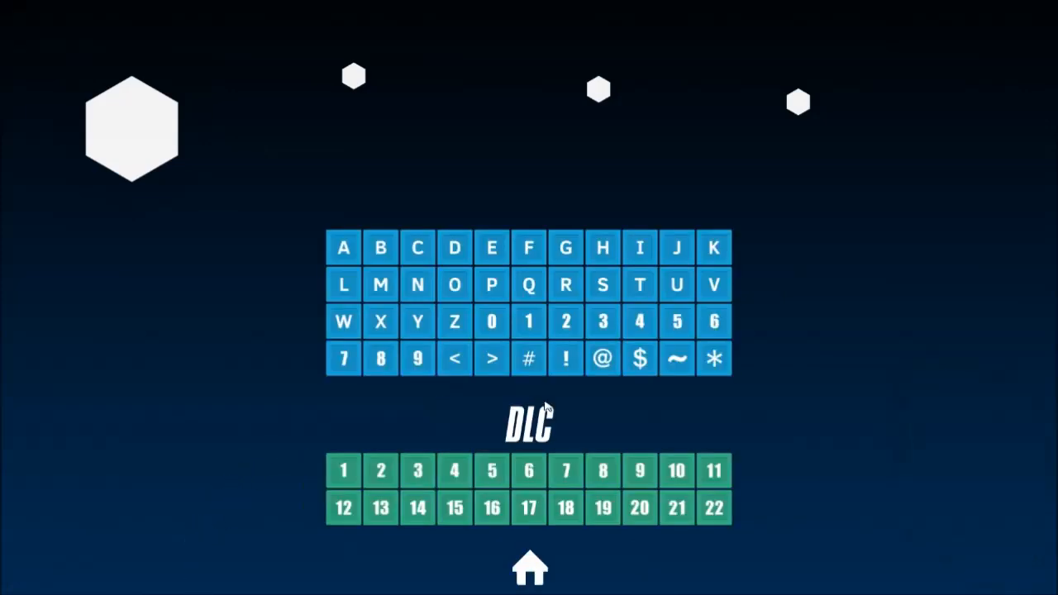
mouse_move(532, 397)
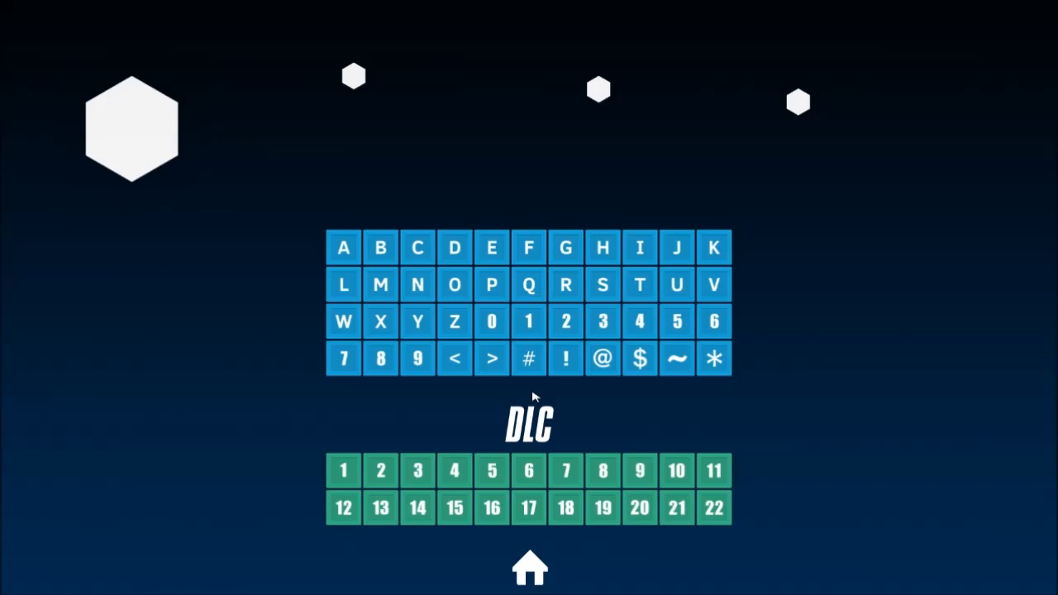
mouse_move(542, 410)
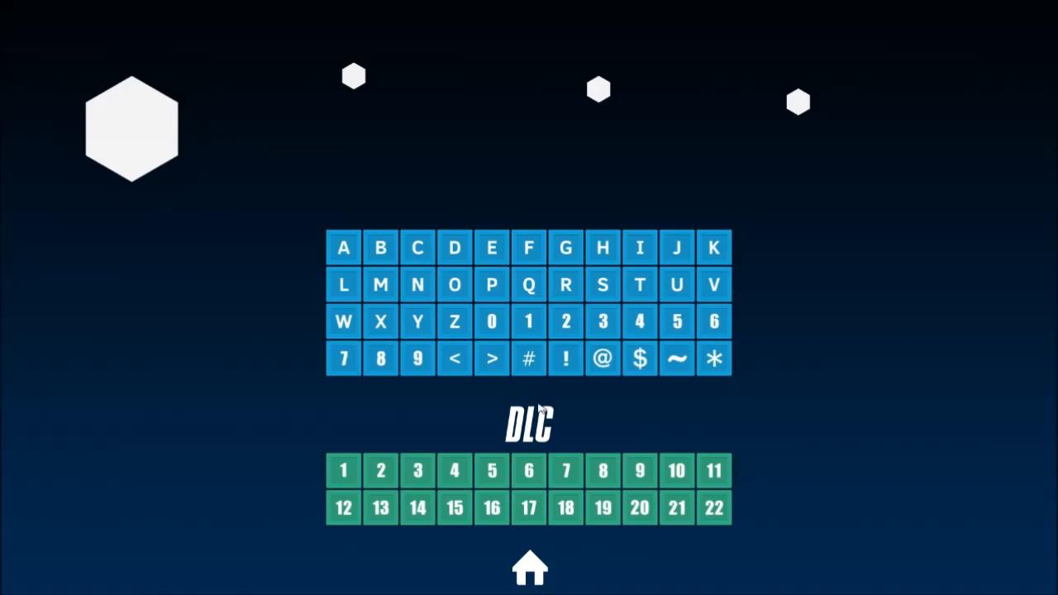
mouse_move(529, 525)
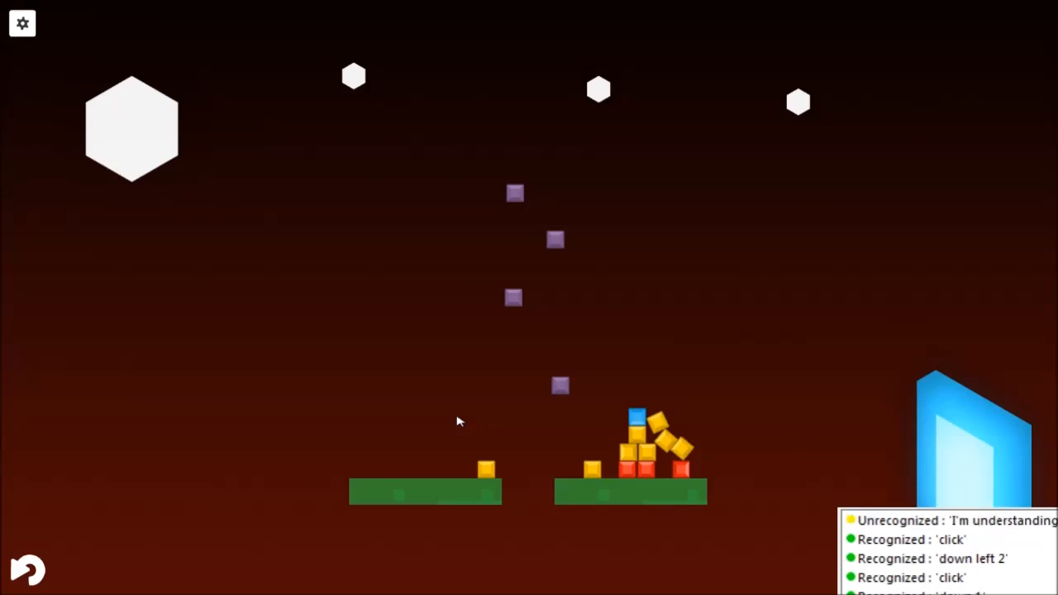
mouse_move(603, 421)
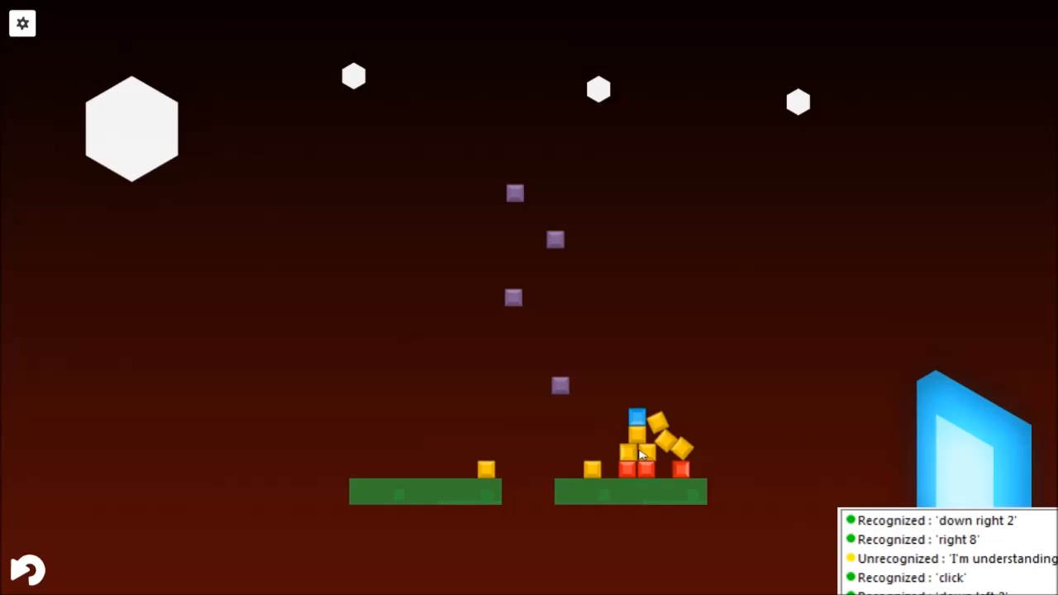
Detonate the block stack on the right green platform so it collapses
click(641, 450)
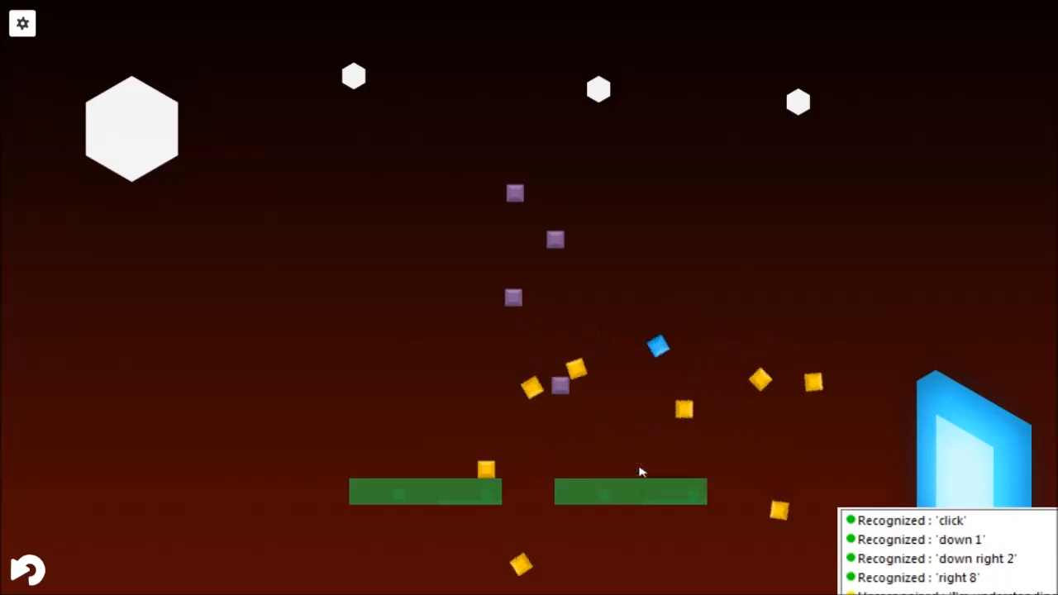